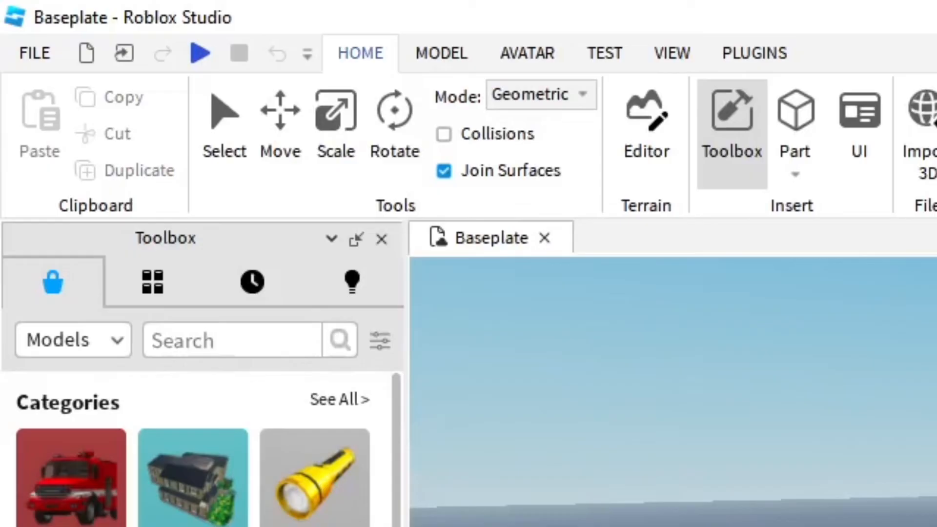
- Show the Toolbox model catalog beside the Baseplate view
left_click(672, 52)
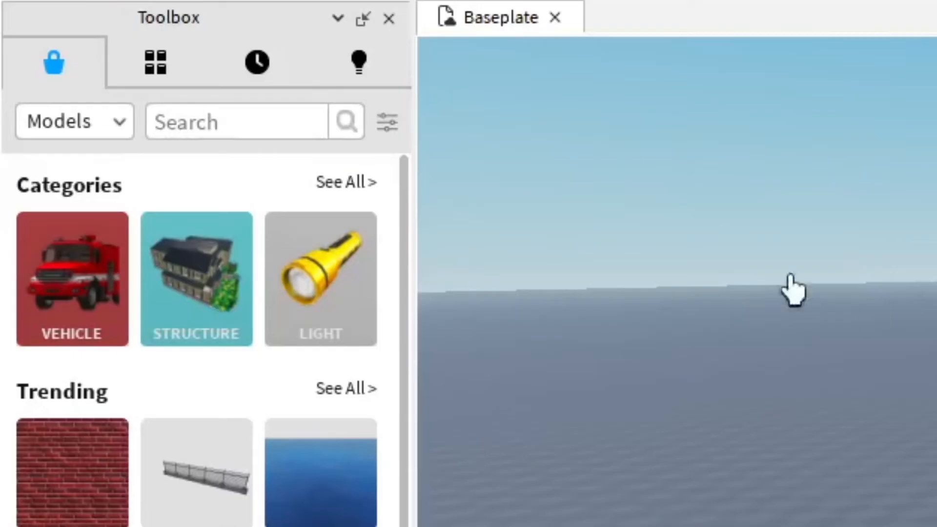
- Search the Toolbox models for 'bloxy cola' and locate Bloxy Cola [Classic]
left_click(245, 122)
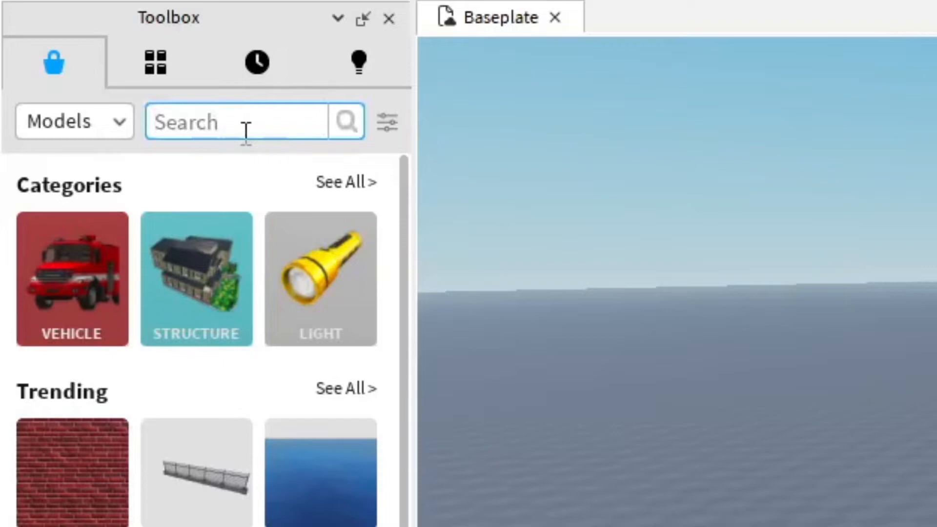
type("bloxy cola")
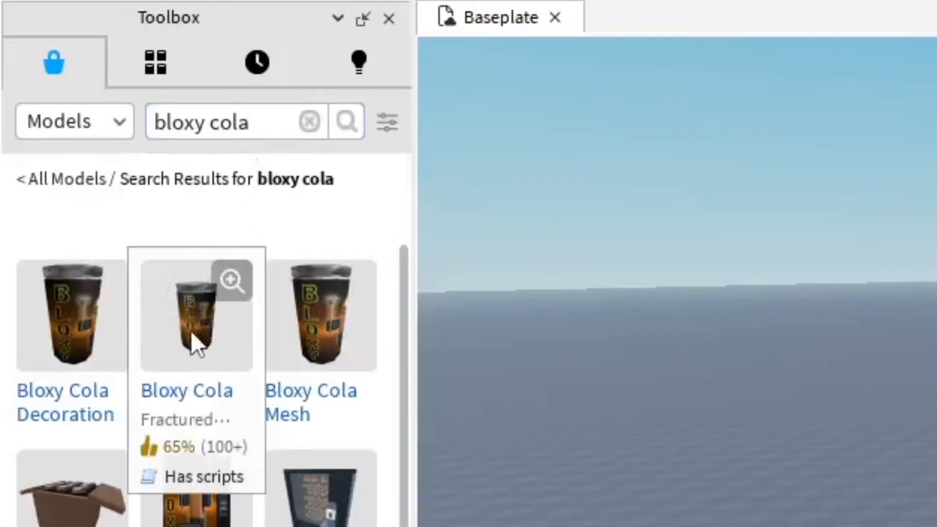
scroll("down", 3)
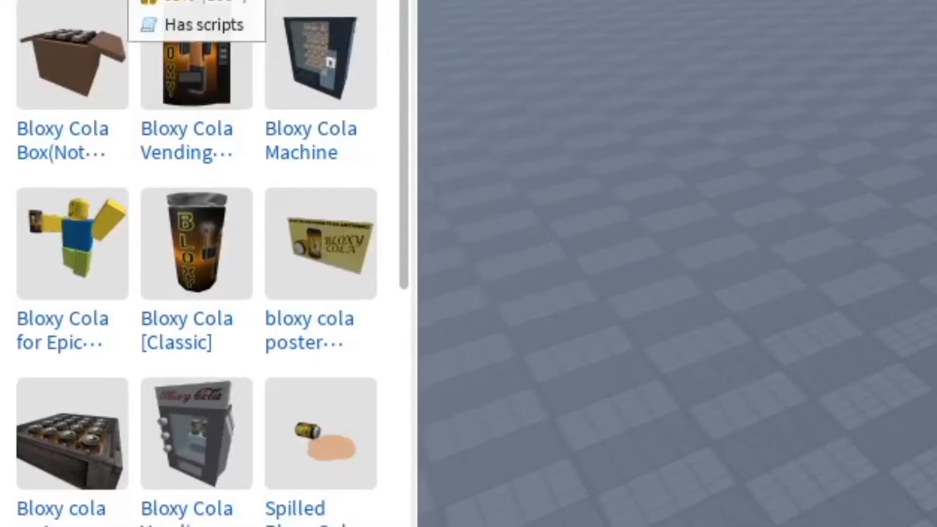
mouse_move(196, 243)
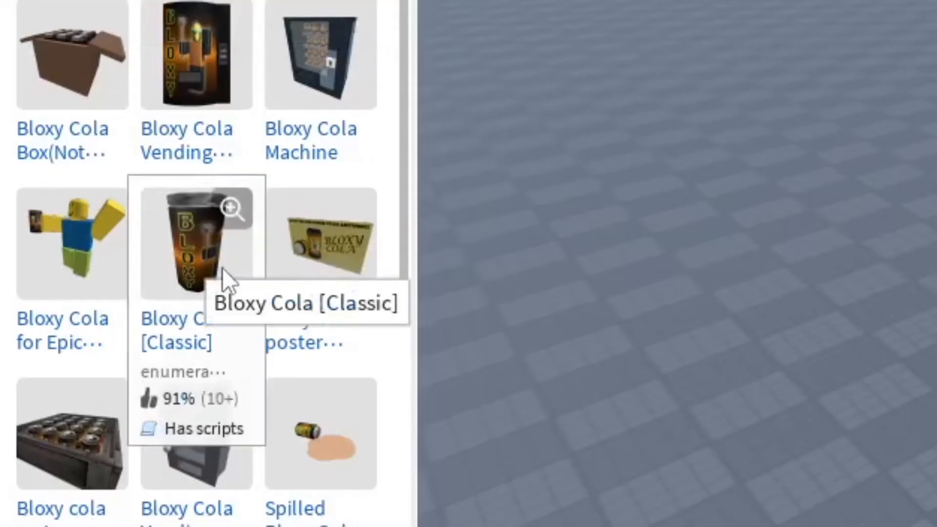
- Insert Bloxy Cola [Classic] into StarterPack, accepting its script warning
left_click(195, 244)
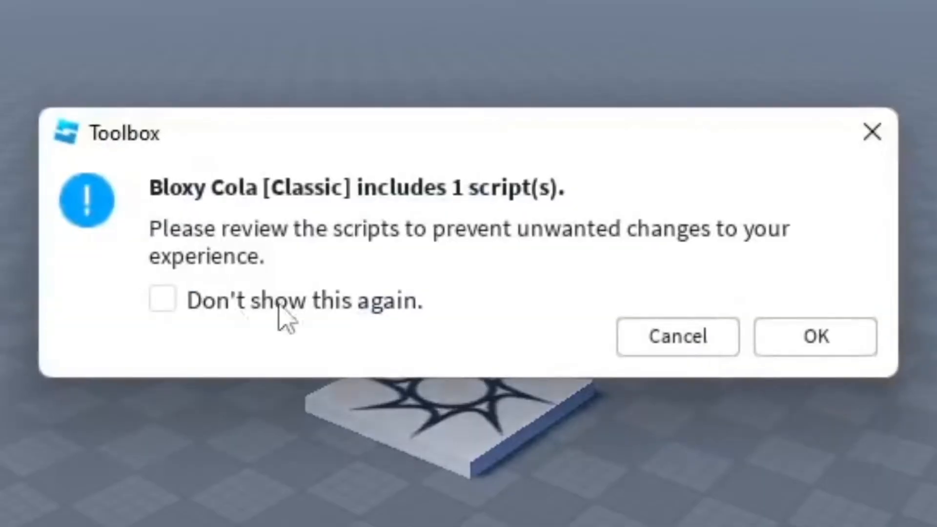
left_click(814, 336)
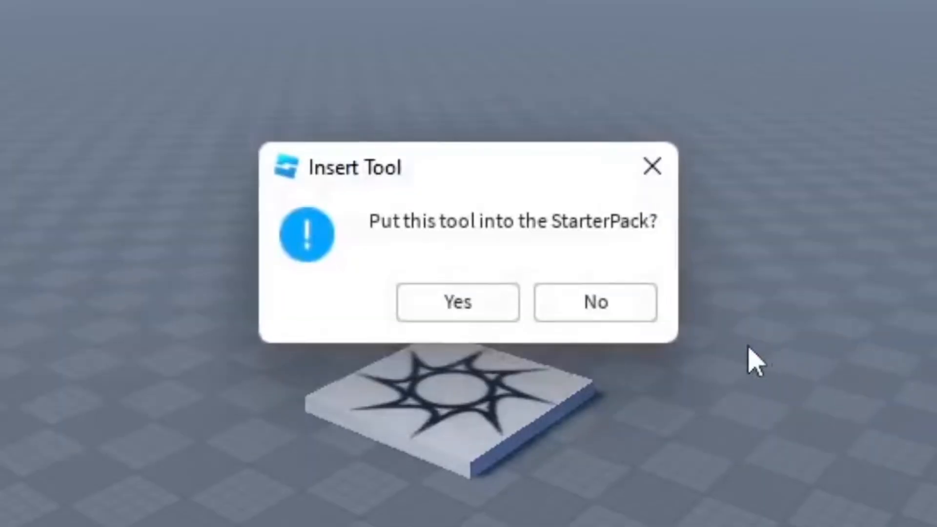
mouse_move(664, 257)
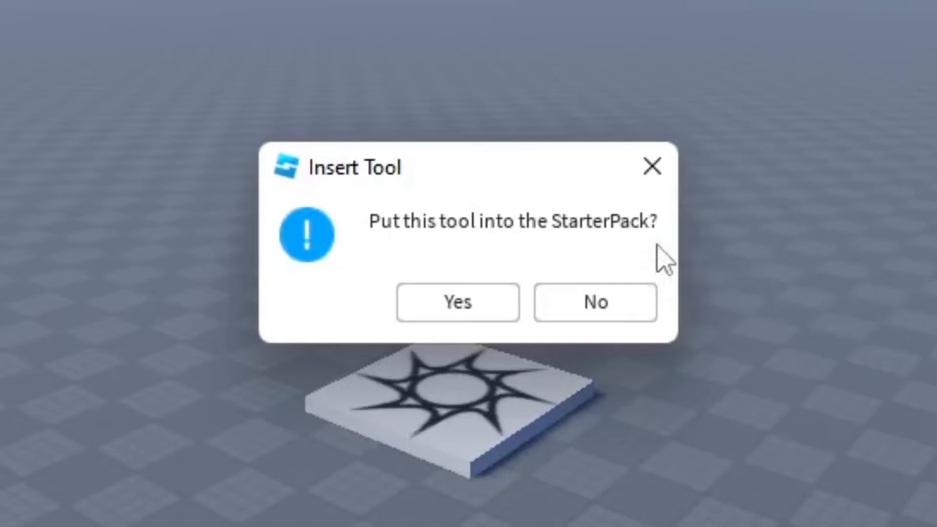
mouse_move(597, 305)
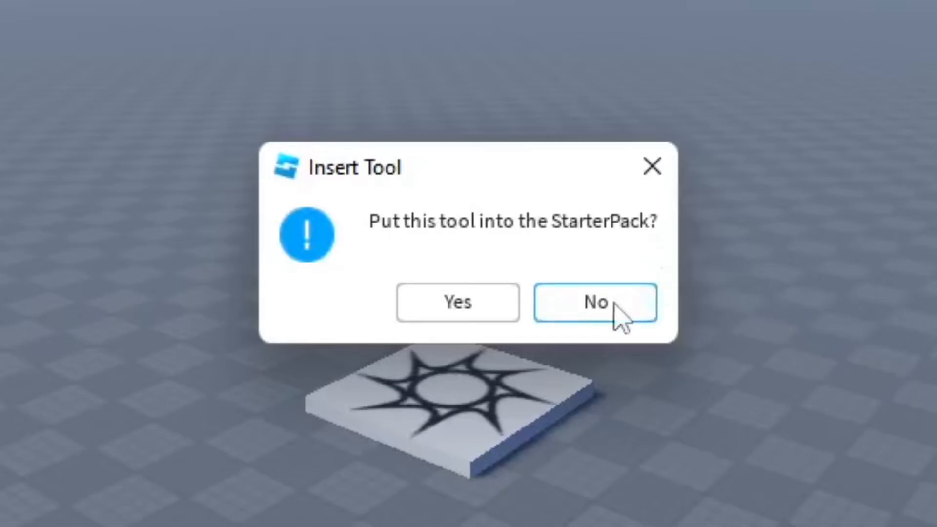
left_click(596, 302)
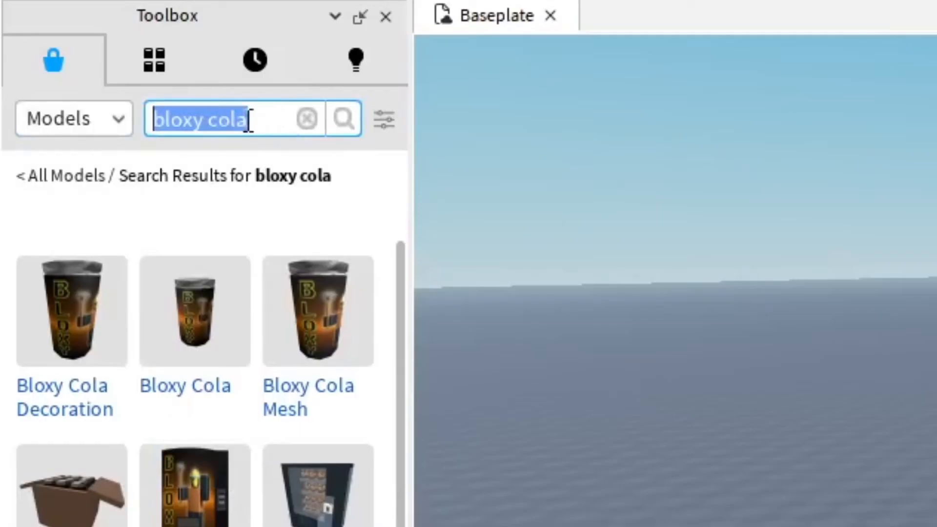
- Search for 'sword' and insert the Sword model by Roblox
type("sword")
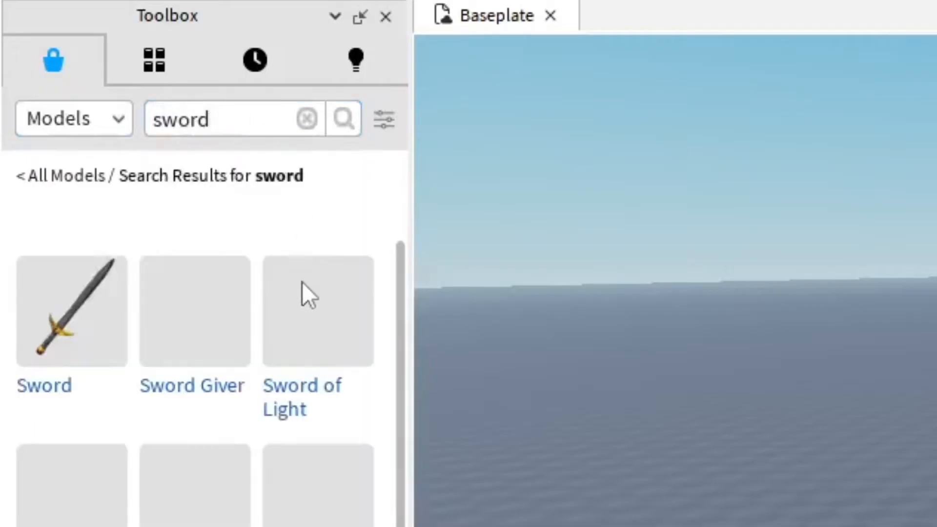
mouse_move(71, 311)
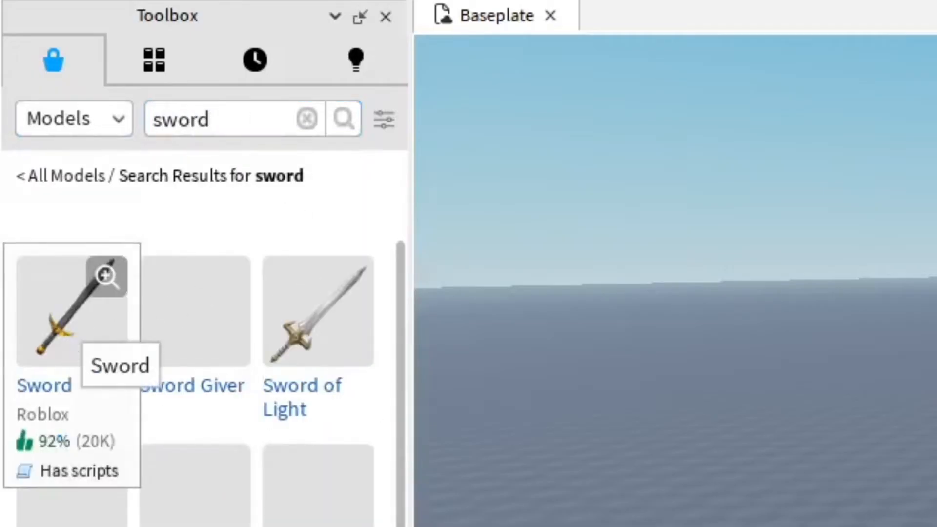
left_click(67, 309)
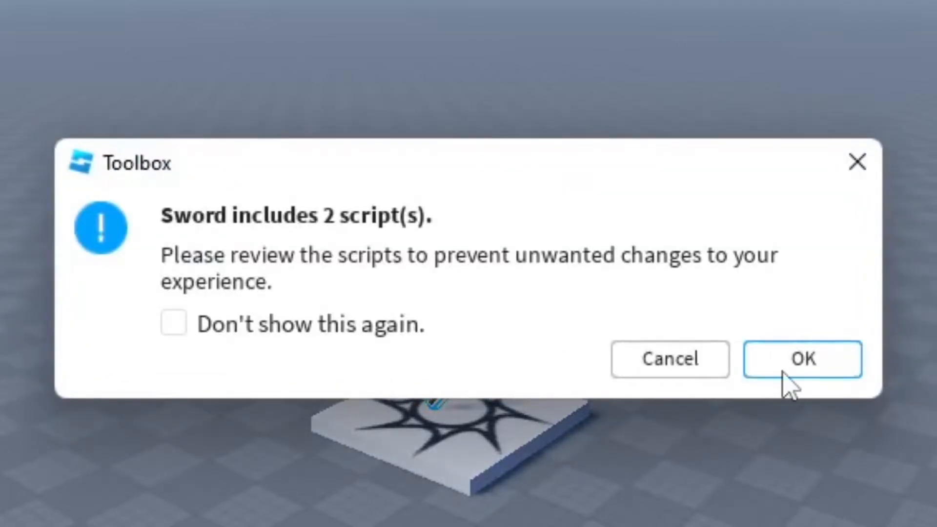
left_click(803, 360)
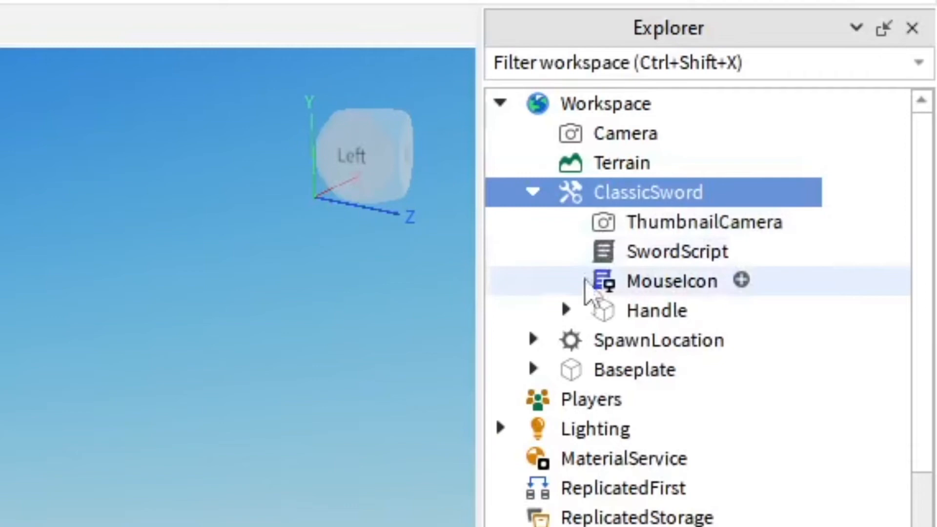
- Check ClassicSword in Explorer and start a play-test showing both tools in the hotbar
left_click(566, 310)
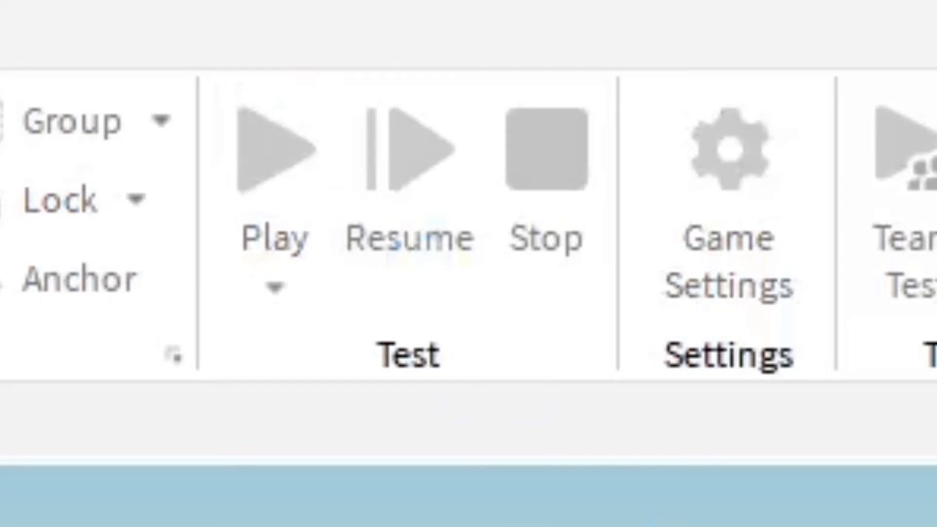
left_click(272, 146)
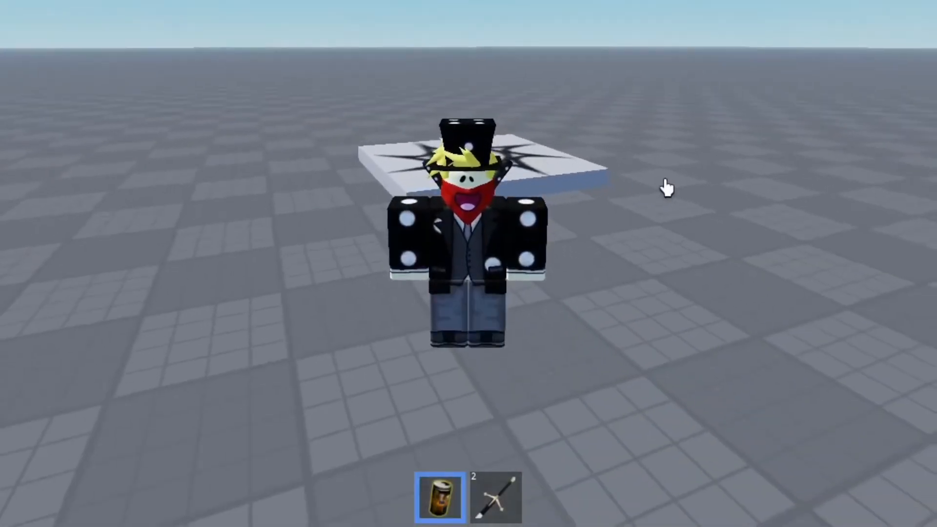